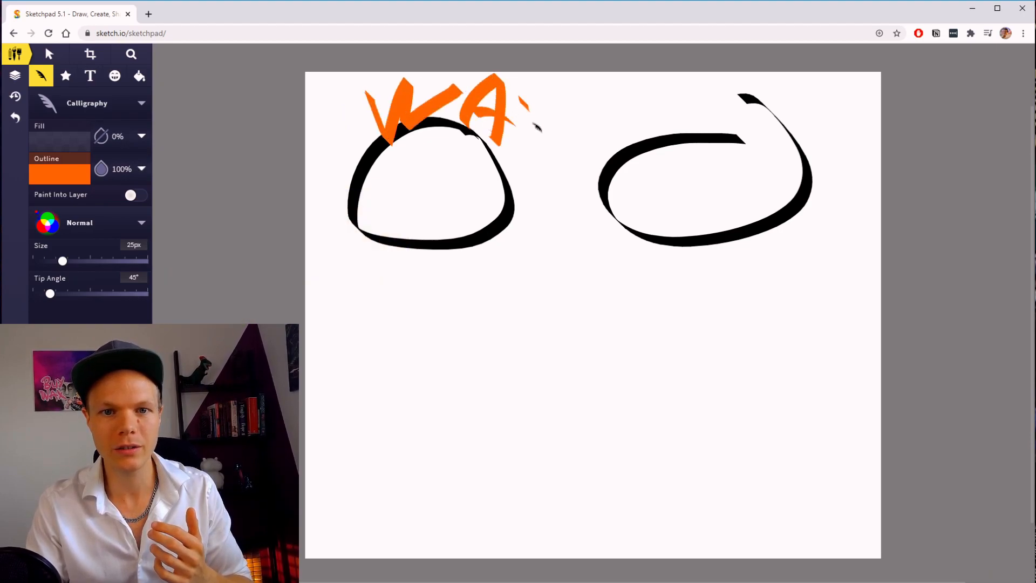
# - Switch the stroke colour to blue and write ETH above the right chain circle
pyautogui.click(59, 174)
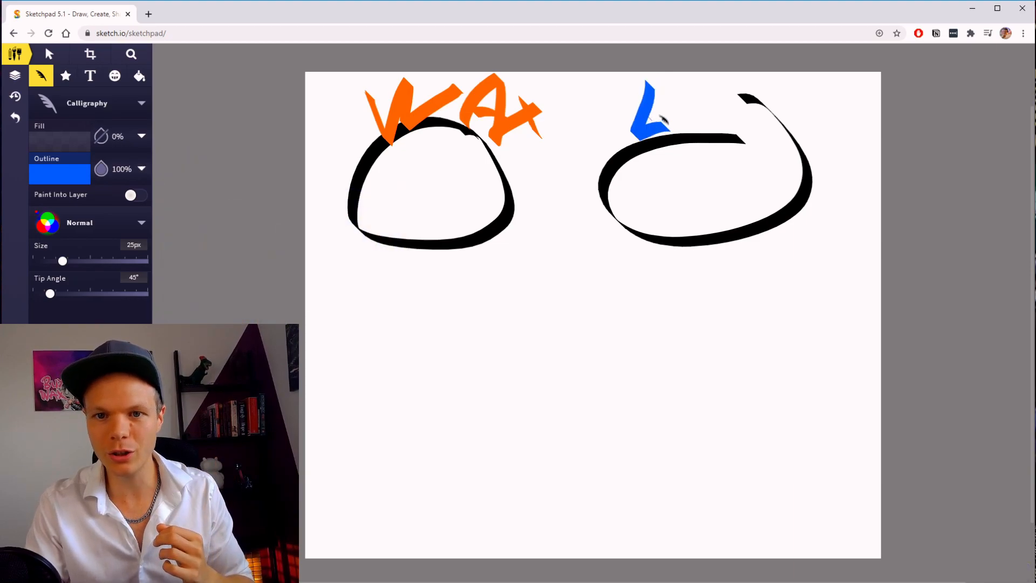
pyautogui.moveTo(668, 112); pyautogui.dragTo(779, 133)
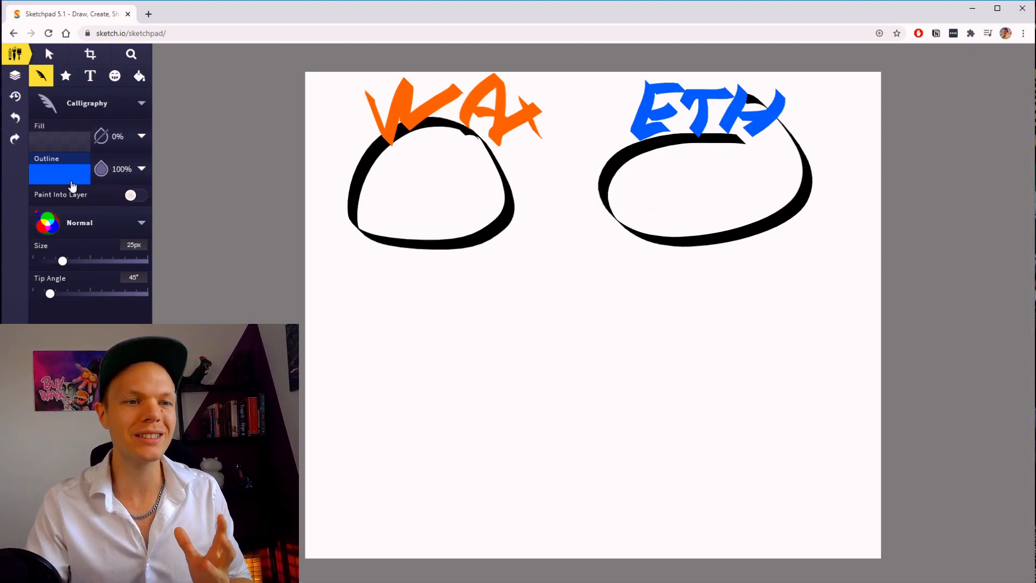
# - Switch the outline colour to purple for the smart-contract boxes
pyautogui.click(59, 173)
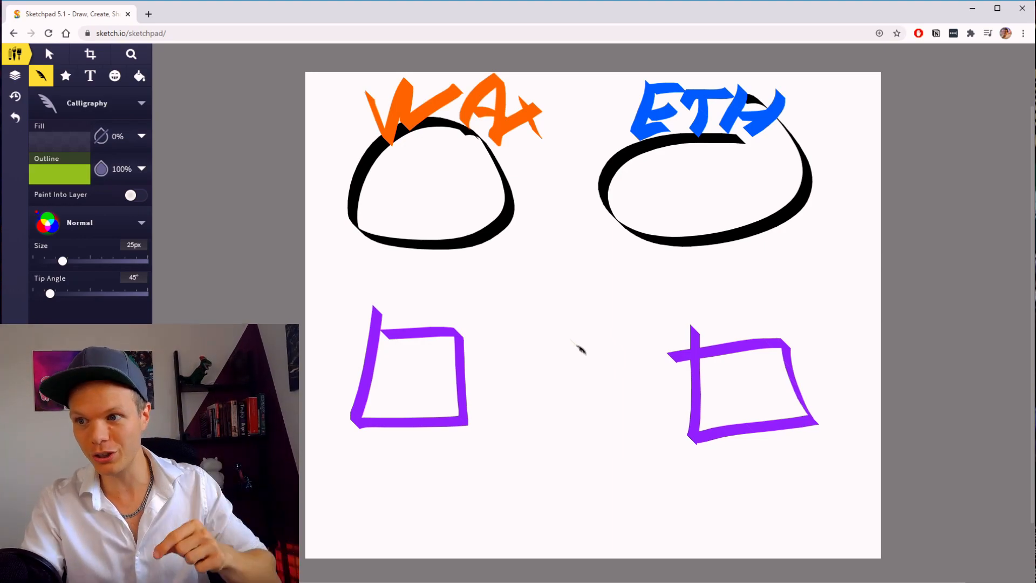
pyautogui.moveTo(536, 290)
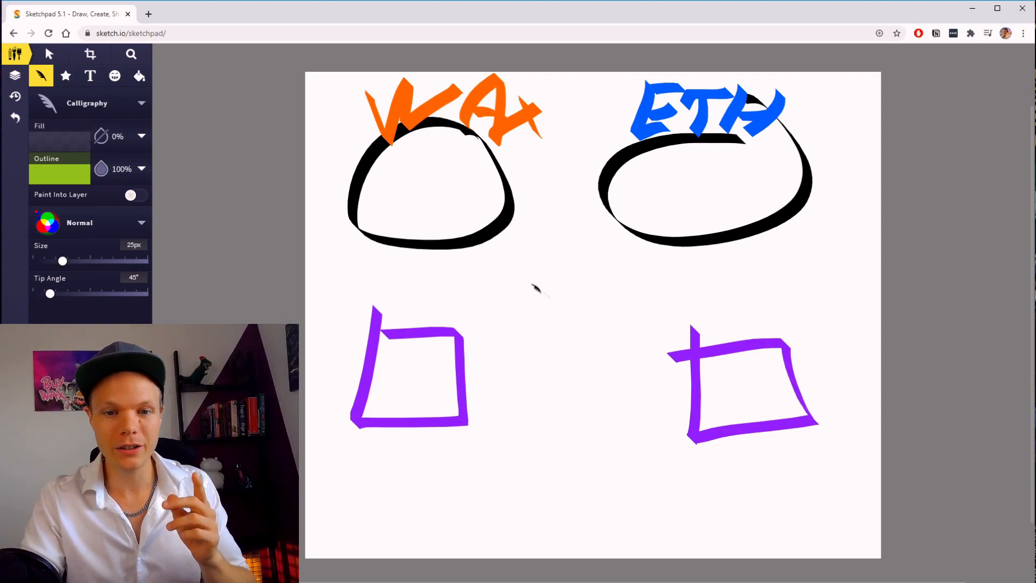
# - Sketch a green cloud shape centred between the two purple boxes
pyautogui.moveTo(535, 271); pyautogui.dragTo(472, 314)
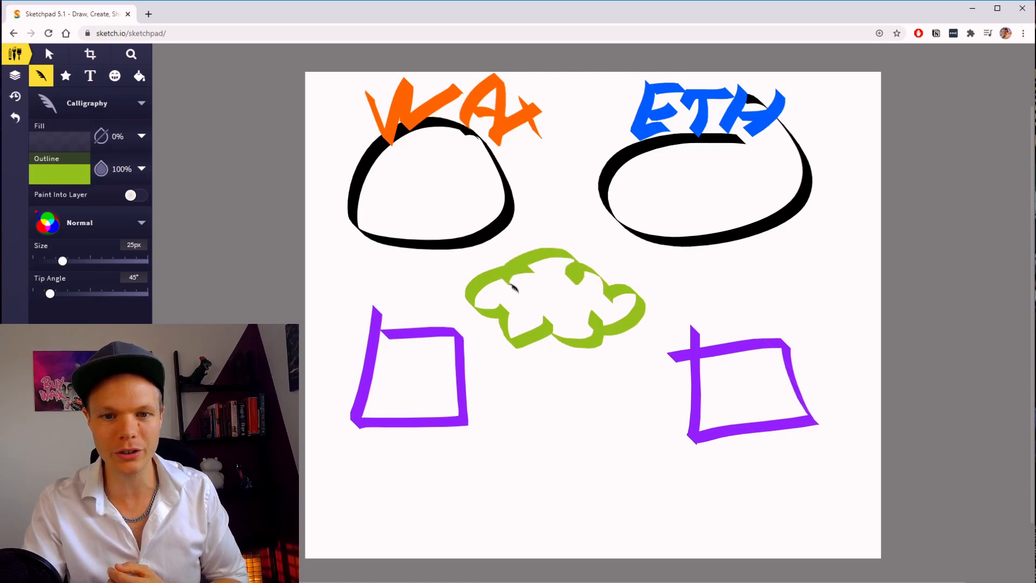
pyautogui.moveTo(602, 416)
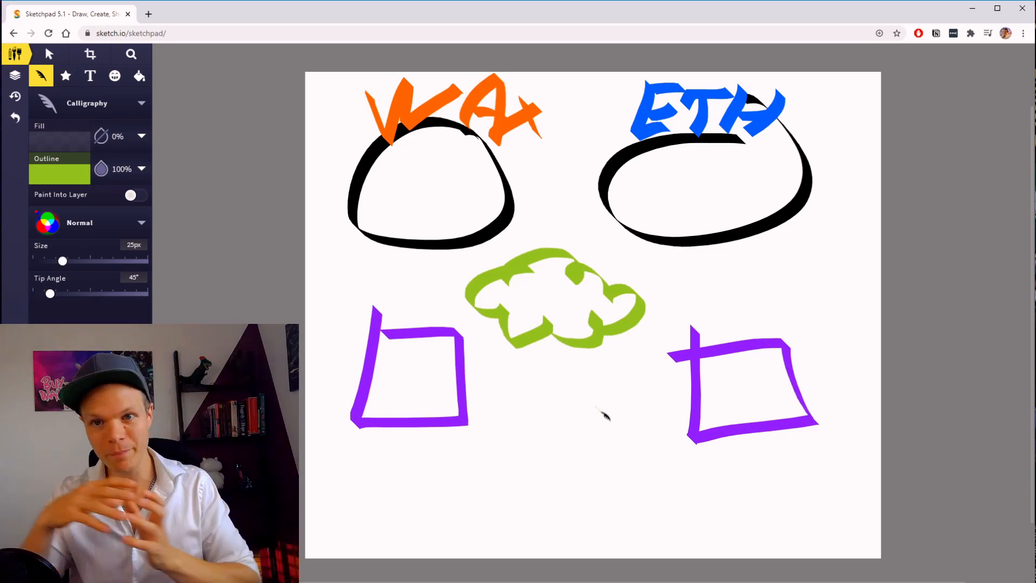
pyautogui.moveTo(555, 380)
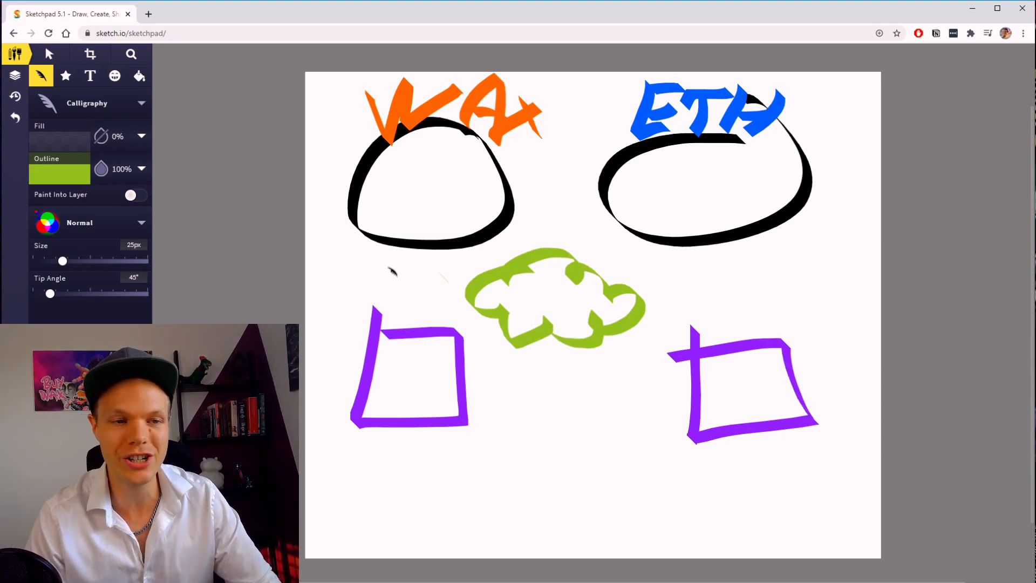
# - Switch to light blue and draw an arrow from WAX across to ETH
pyautogui.click(59, 174)
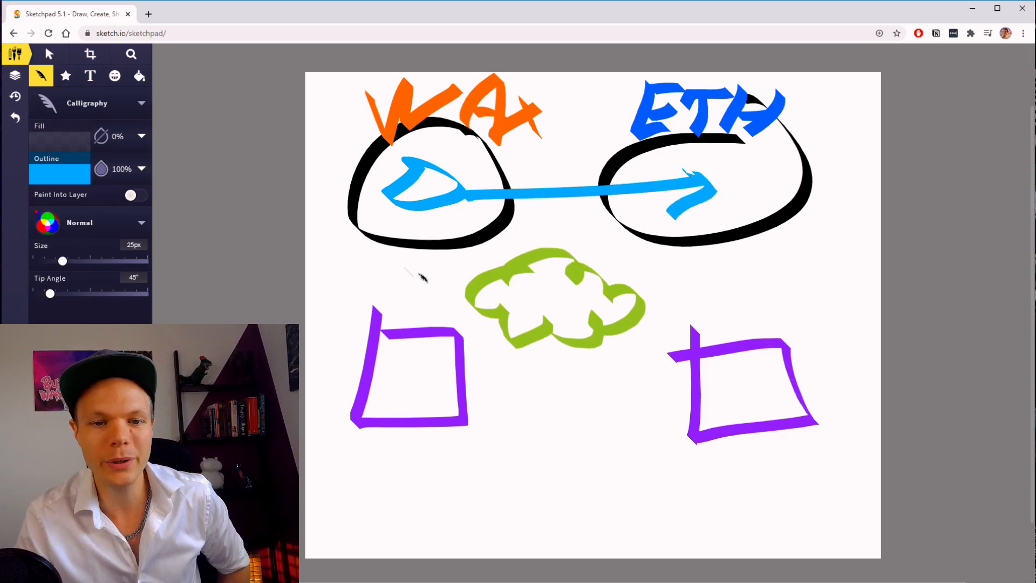
pyautogui.moveTo(416, 258); pyautogui.dragTo(416, 324)
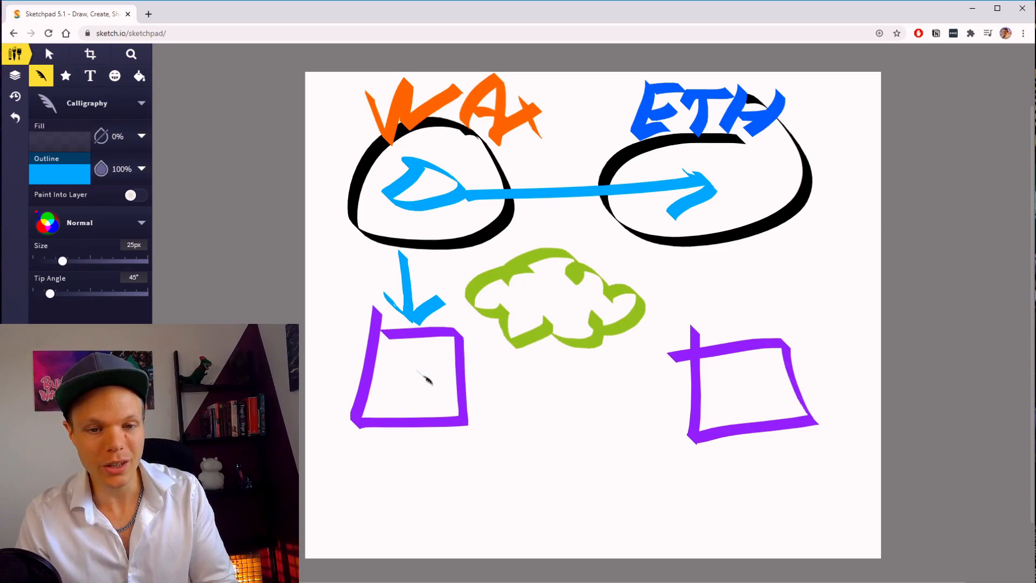
# - Pick red and draw arrows from the left box to the cloud and cloud to right box
pyautogui.click(59, 173)
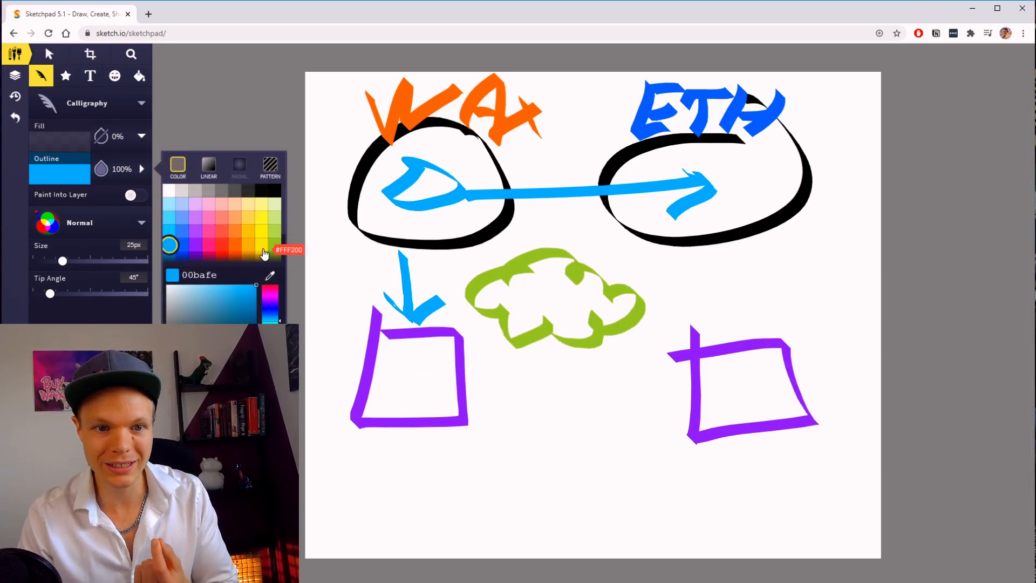
pyautogui.click(222, 245)
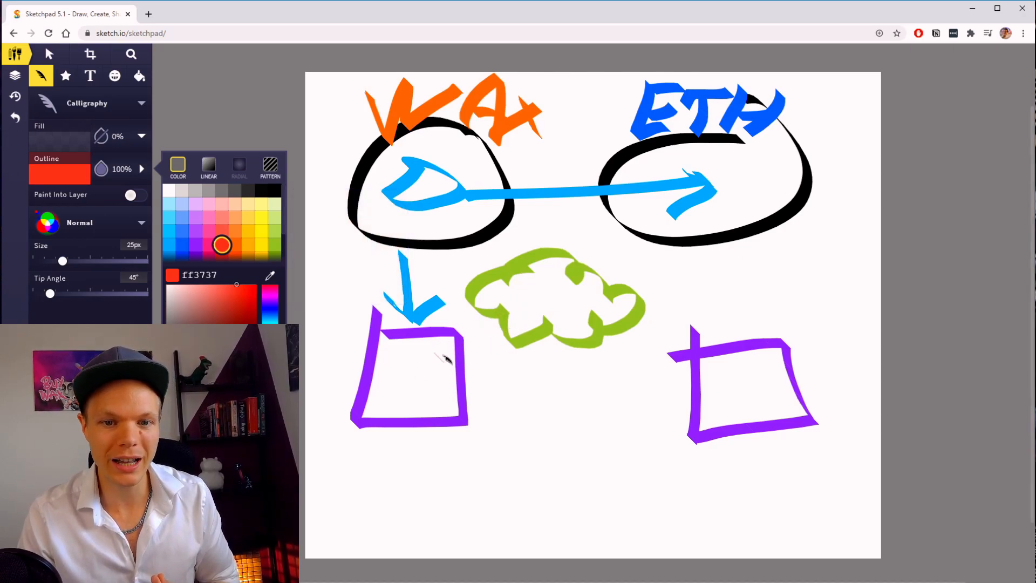
pyautogui.moveTo(436, 354); pyautogui.dragTo(522, 314)
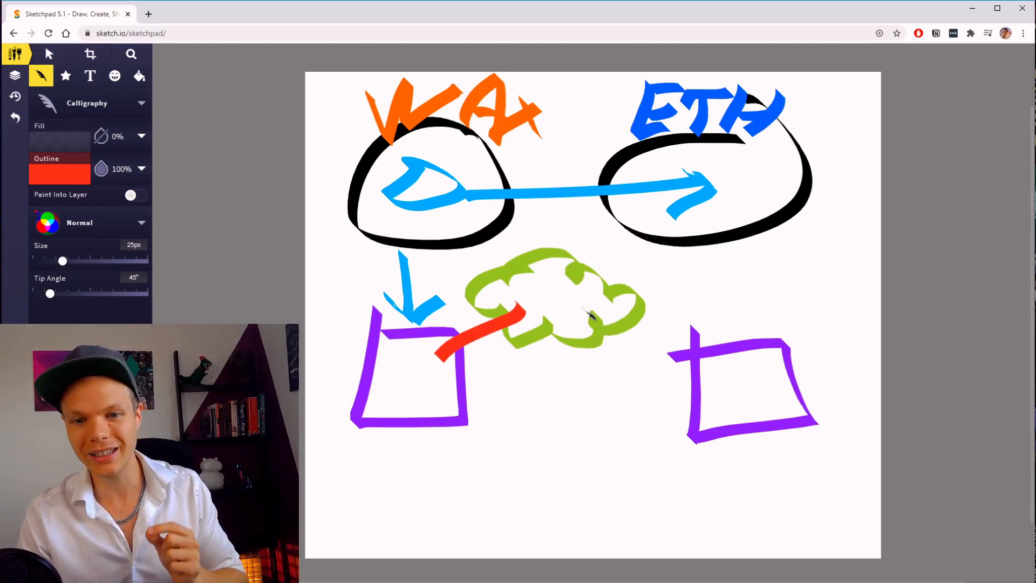
pyautogui.moveTo(594, 311); pyautogui.dragTo(739, 386)
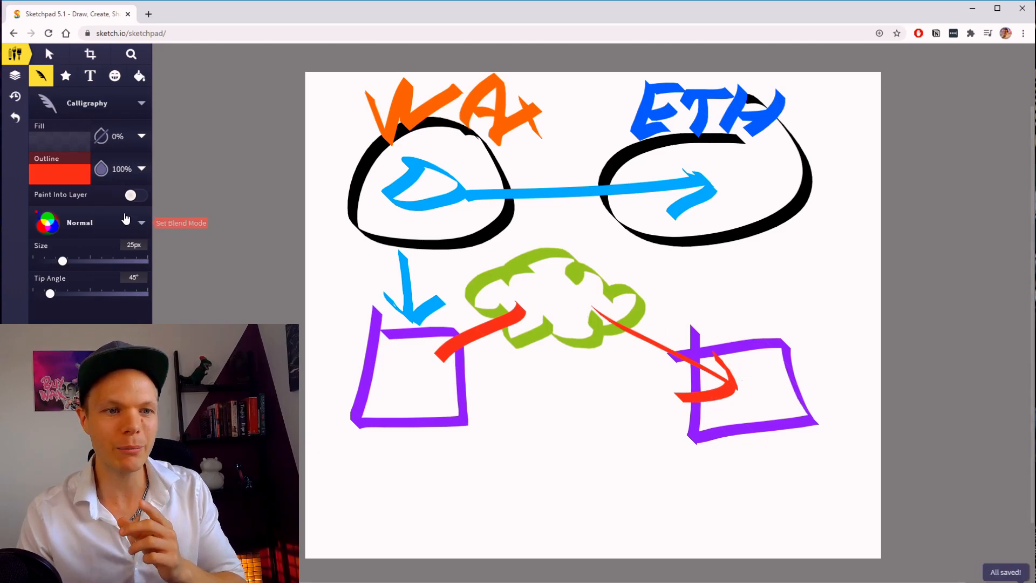
# - Switch the outline colour back to light blue
pyautogui.click(59, 174)
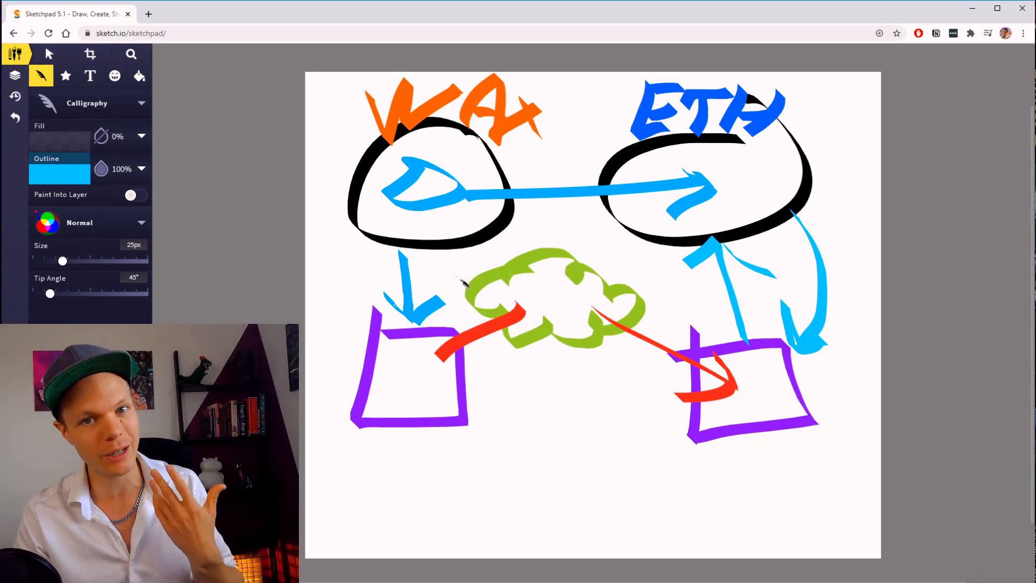
# - Pick salmon pink for the return arrows, then switch the colour back to light blue
pyautogui.click(59, 173)
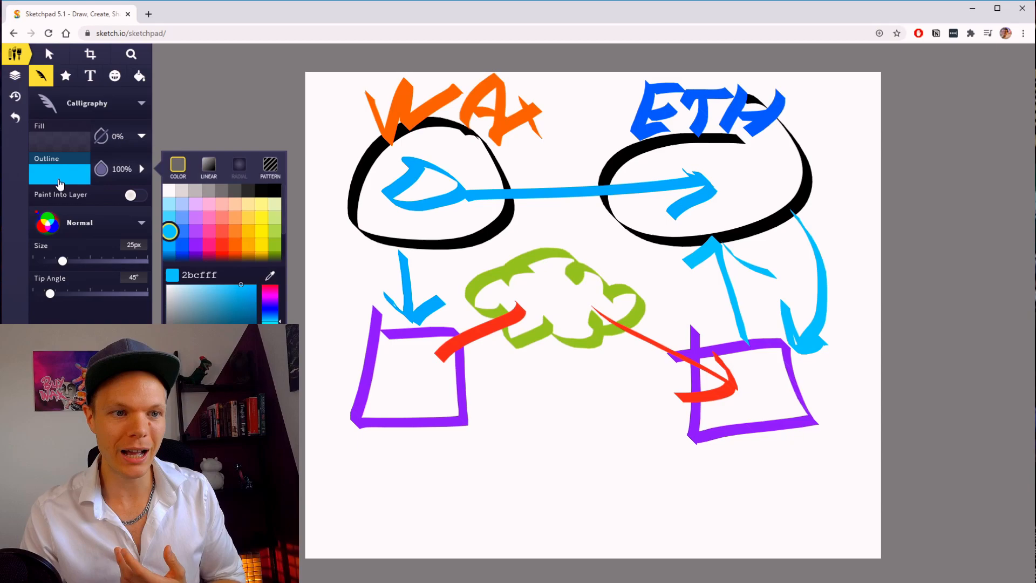
pyautogui.click(221, 217)
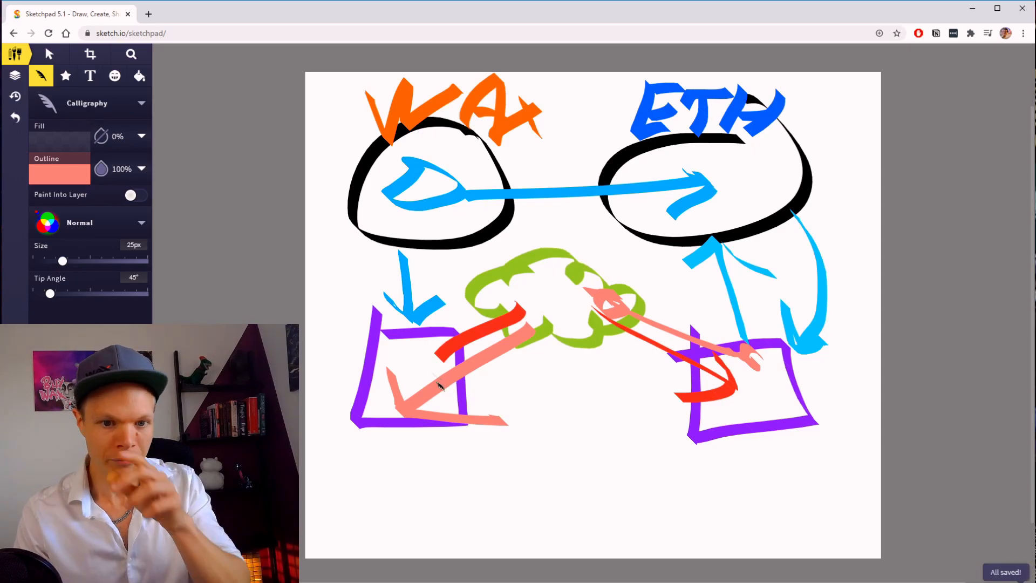
pyautogui.click(58, 174)
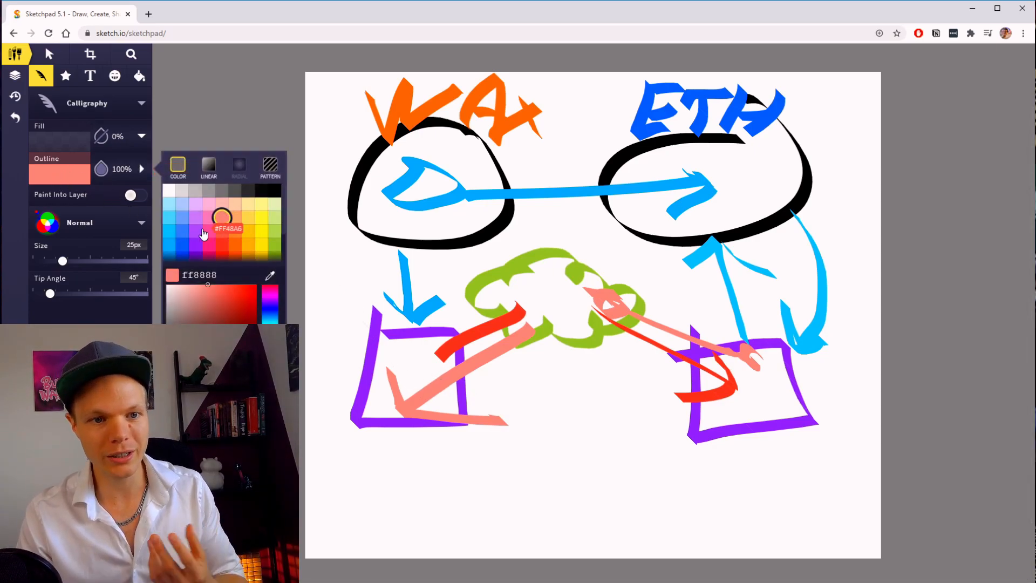
pyautogui.click(169, 218)
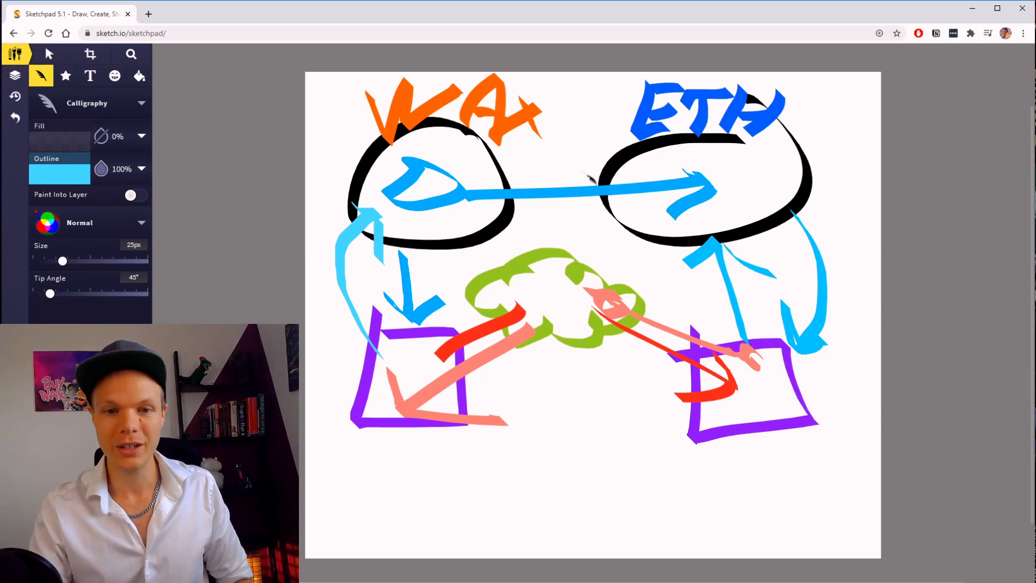
# - Draw a light-blue stroke from the upper right down toward the left box
pyautogui.moveTo(598, 234); pyautogui.dragTo(489, 360)
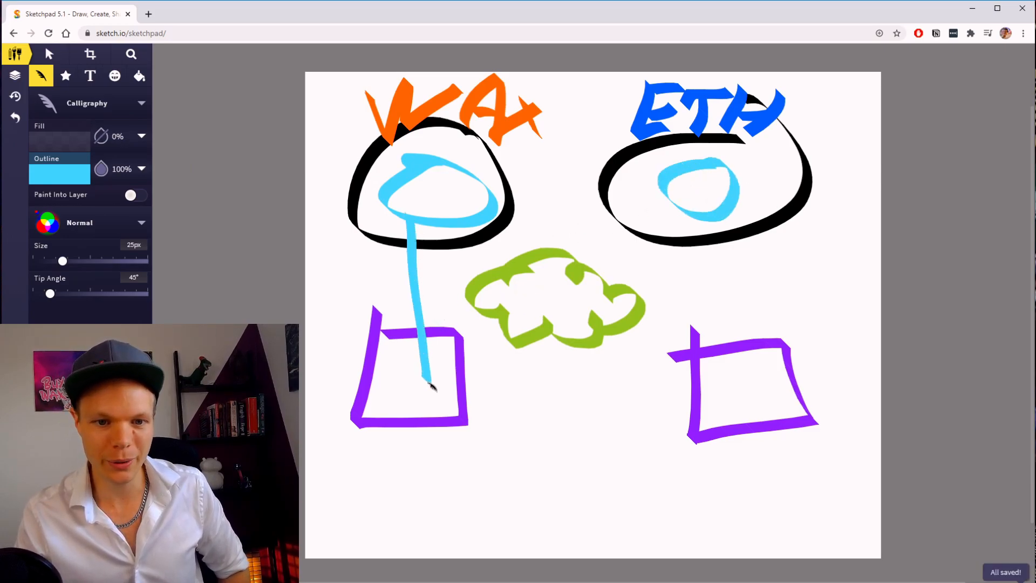
# - Draw light-blue lines from the ETH token down into the right box
pyautogui.moveTo(423, 370); pyautogui.dragTo(482, 350)
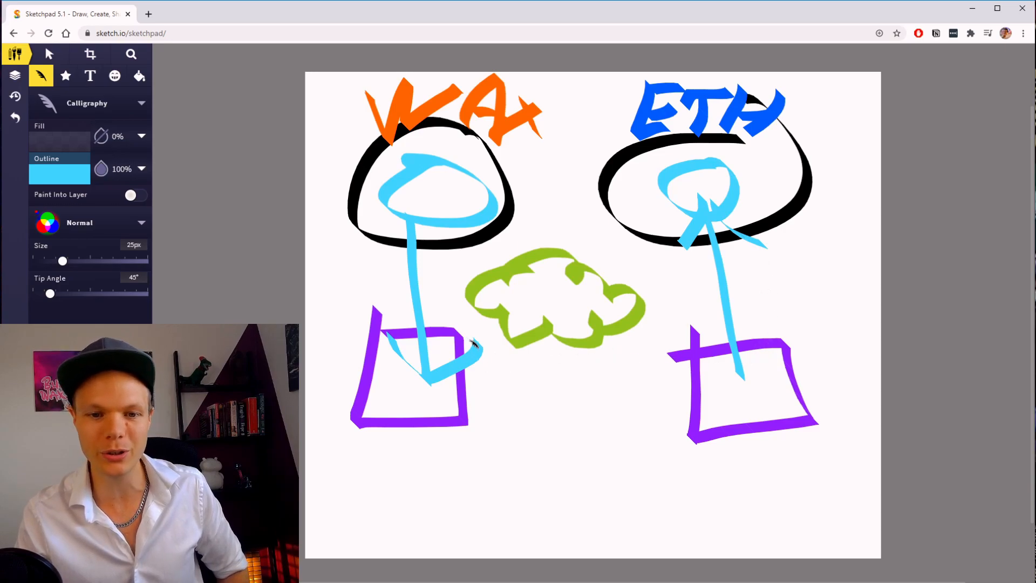
pyautogui.moveTo(429, 359); pyautogui.dragTo(740, 383)
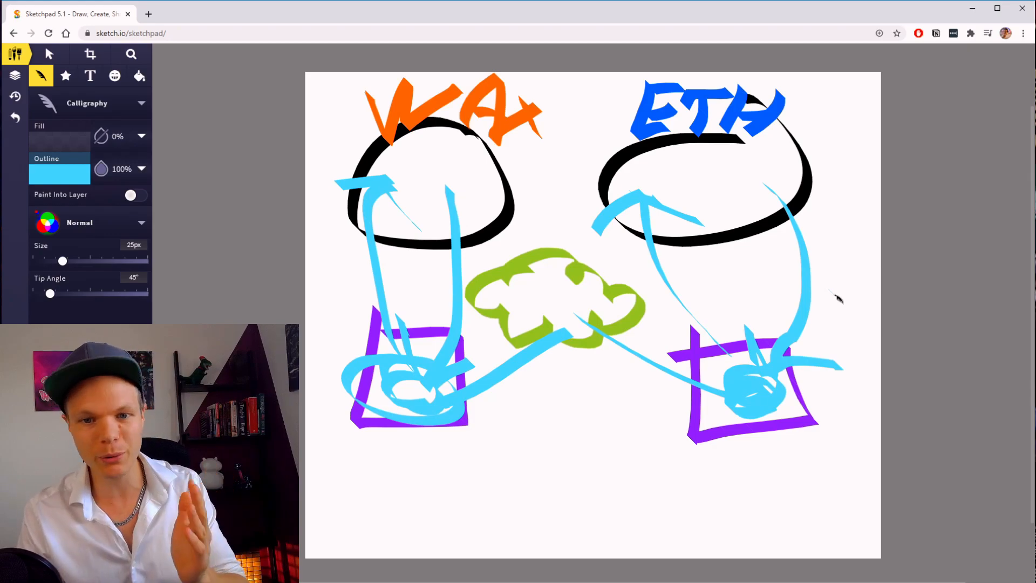
pyautogui.moveTo(879, 298)
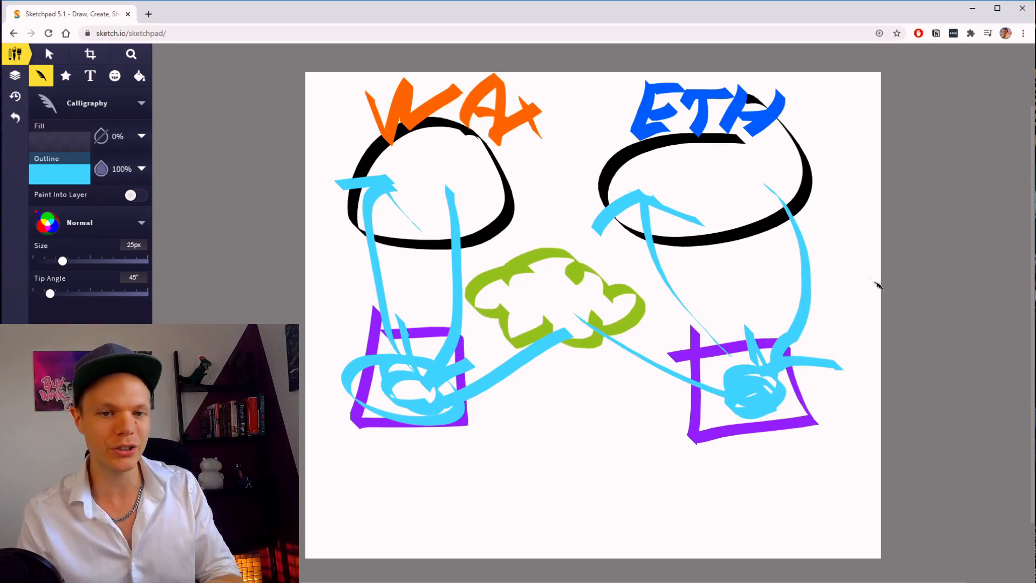
pyautogui.moveTo(930, 306)
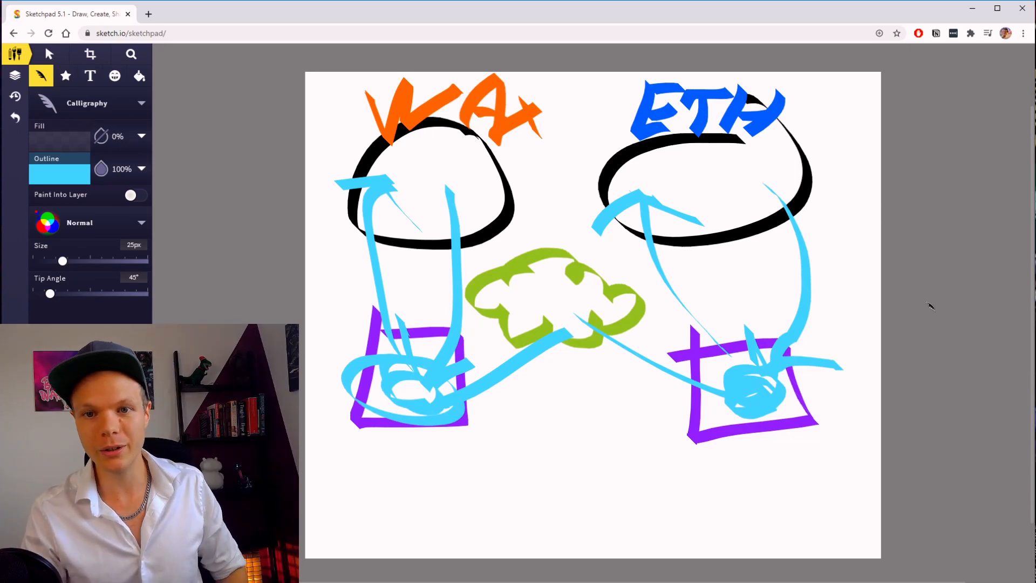
pyautogui.moveTo(915, 268)
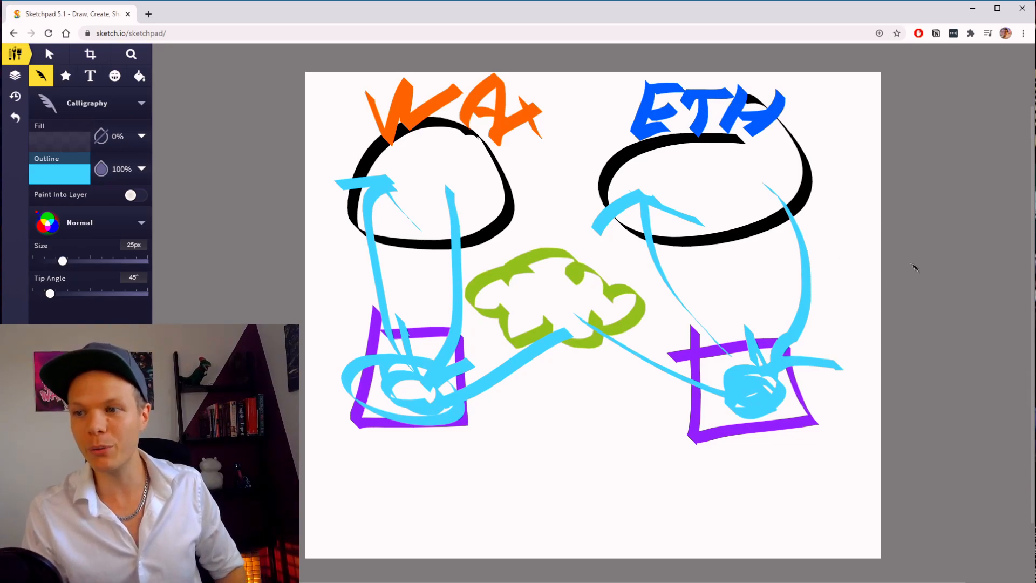